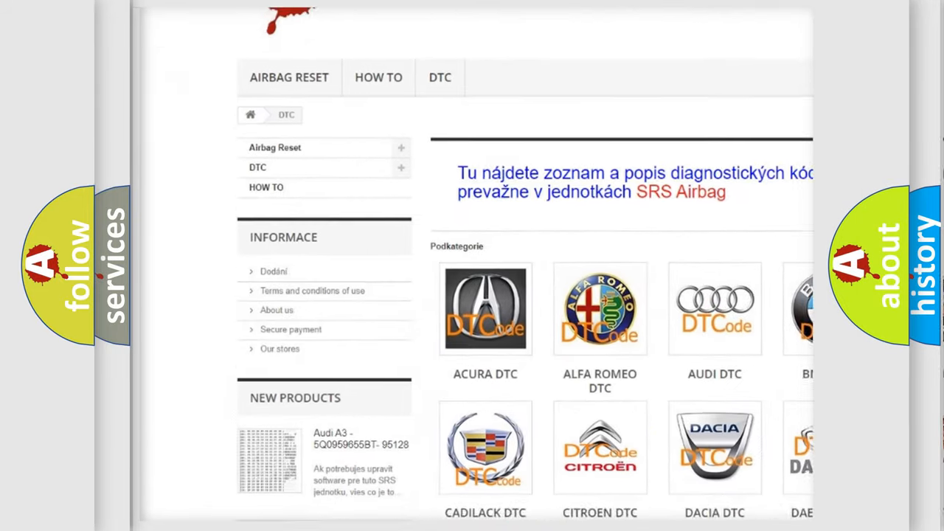
{"action": "scroll", "scroll_direction": "down", "scroll_amount": 3}
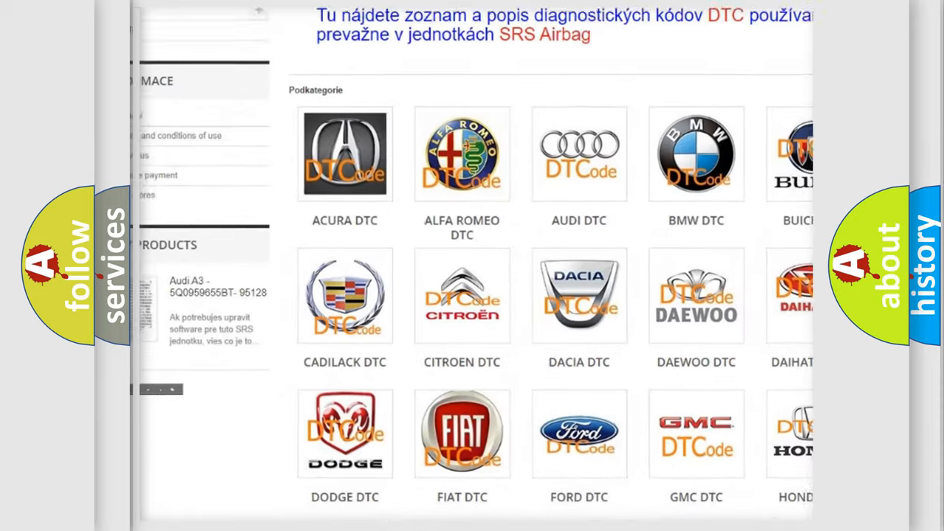
{"action": "scroll", "scroll_direction": "down", "scroll_amount": 3}
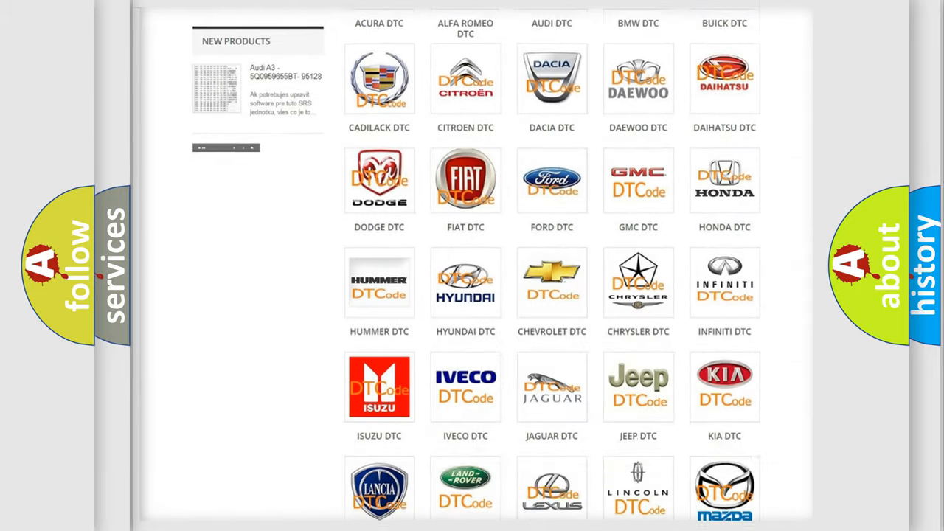
{"action": "scroll", "scroll_direction": "down", "scroll_amount": 3}
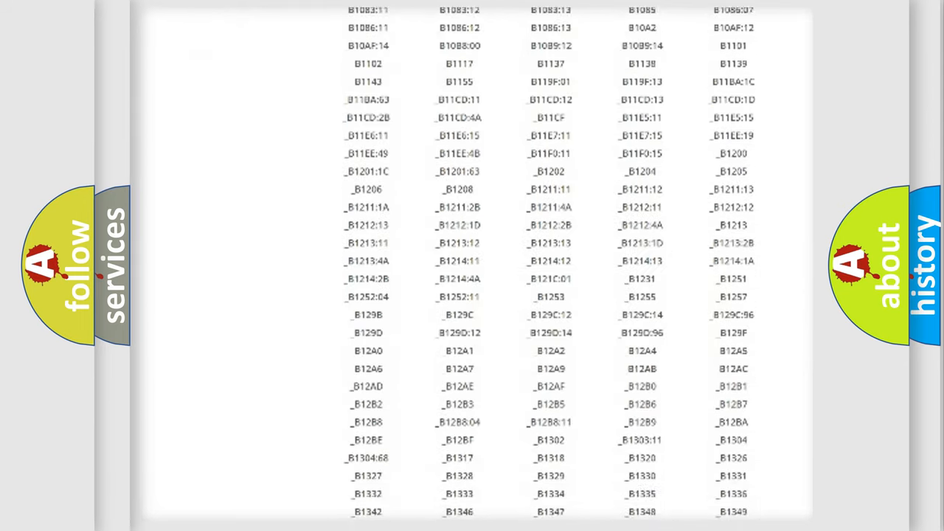
{"action": "scroll", "scroll_direction": "down", "scroll_amount": 3}
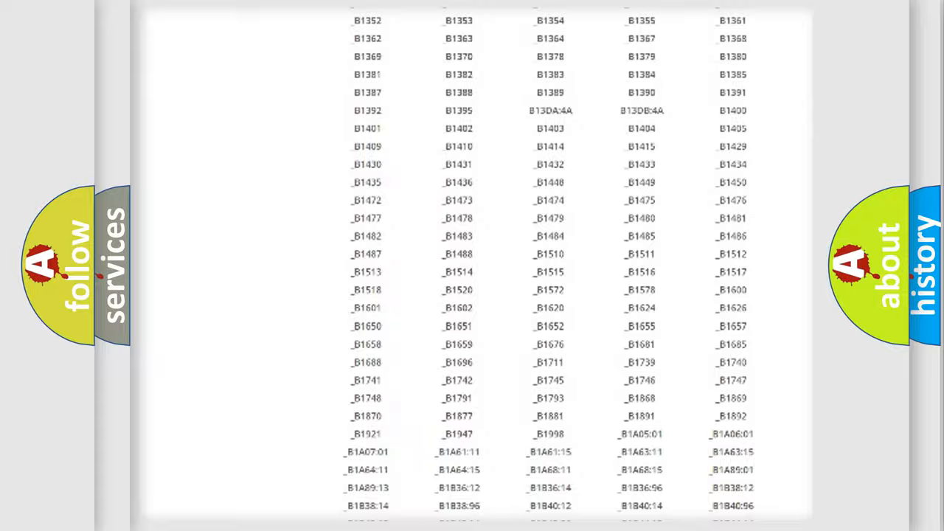